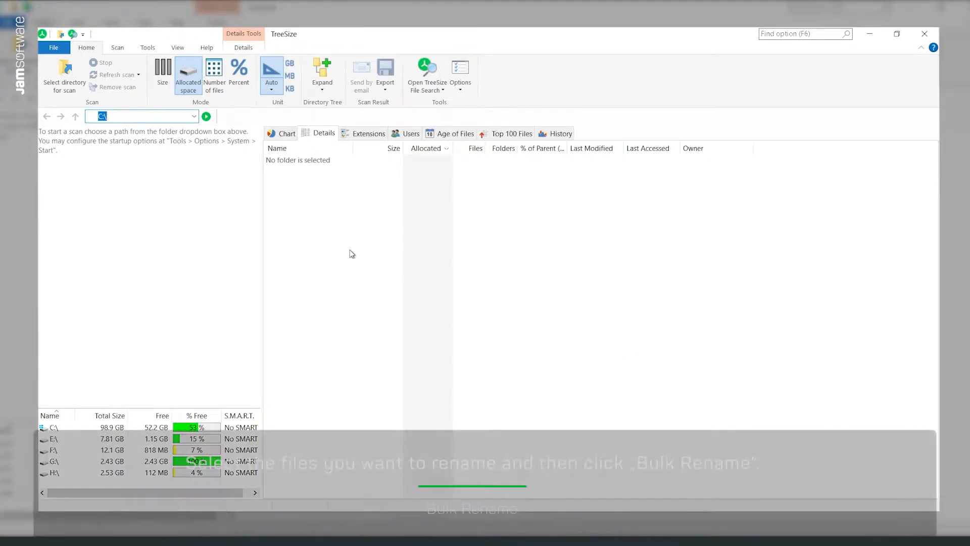
Scan the Dokumente (E:) drive chosen from the scan location list
left_click(64, 71)
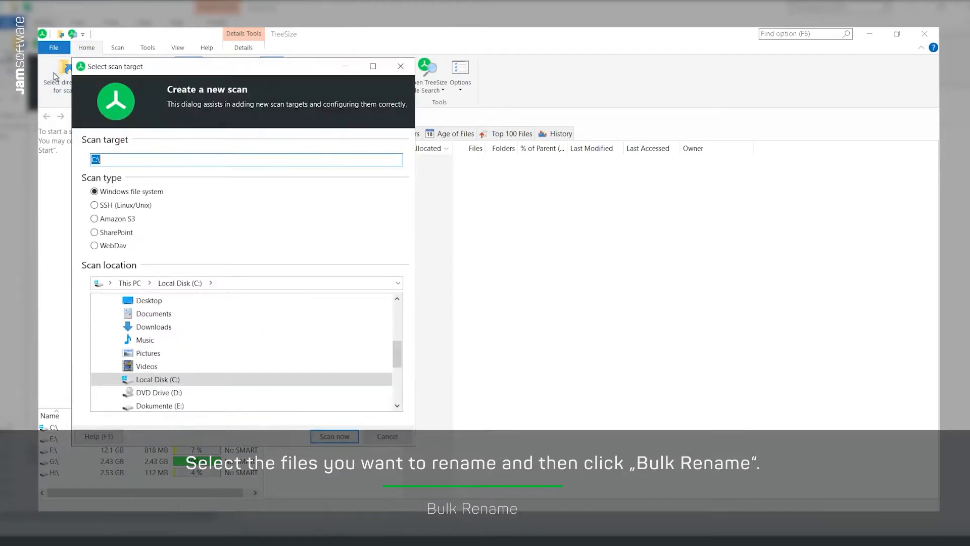
scroll("down", 3)
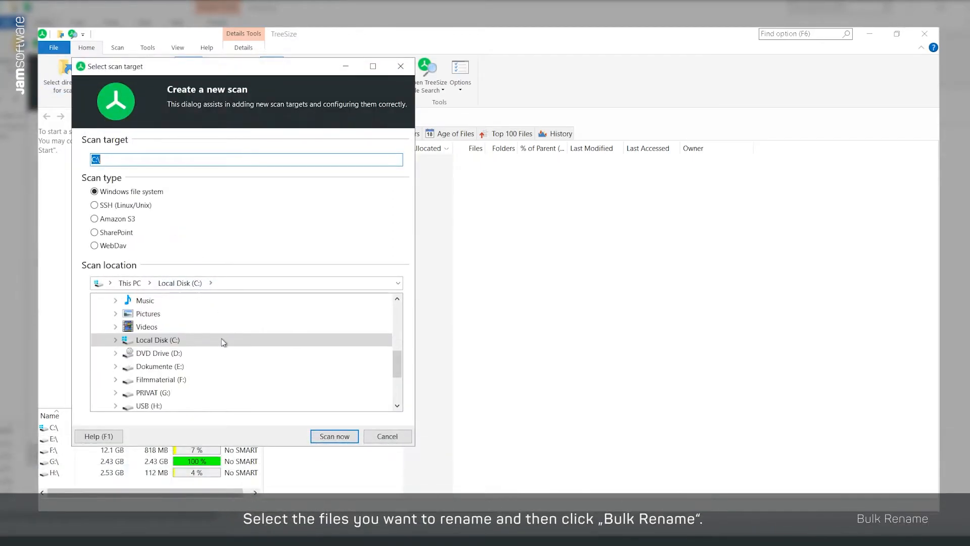
left_click(160, 367)
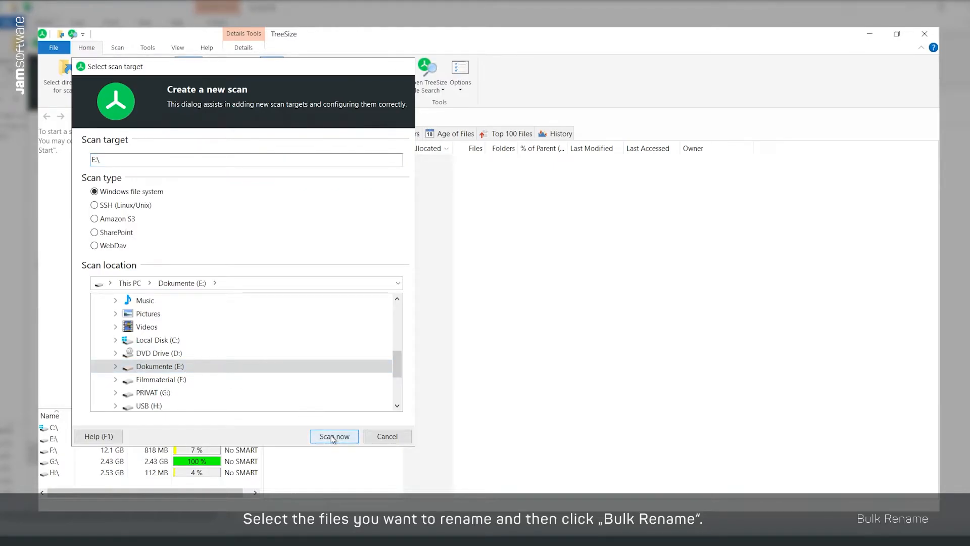
left_click(334, 436)
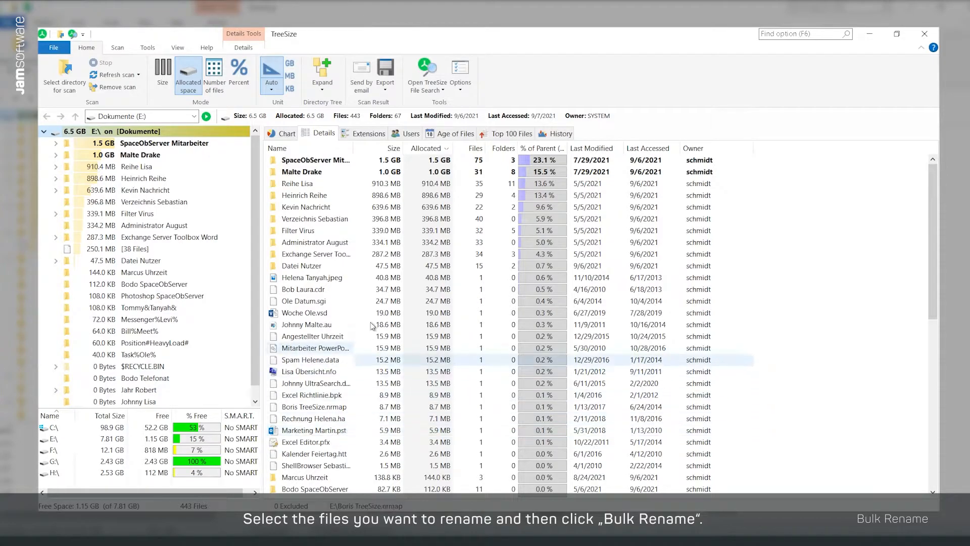
Enable Show Checkboxes on the Details tab and tick the six files to rename
left_click(244, 47)
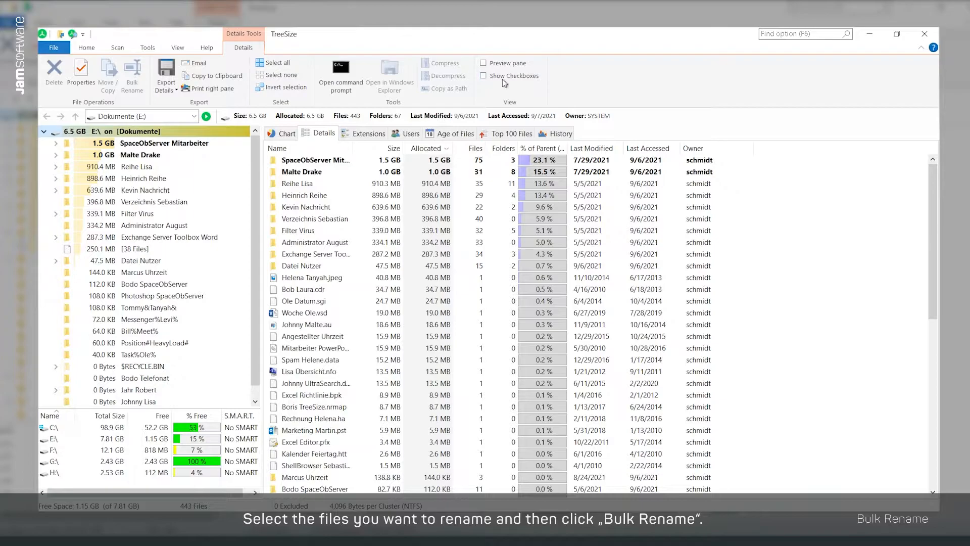
left_click(484, 75)
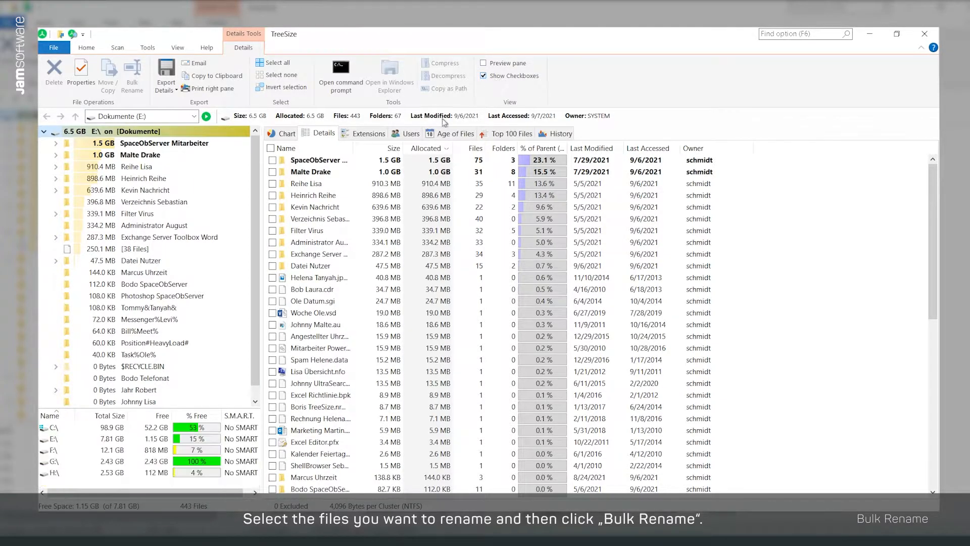
left_click(273, 266)
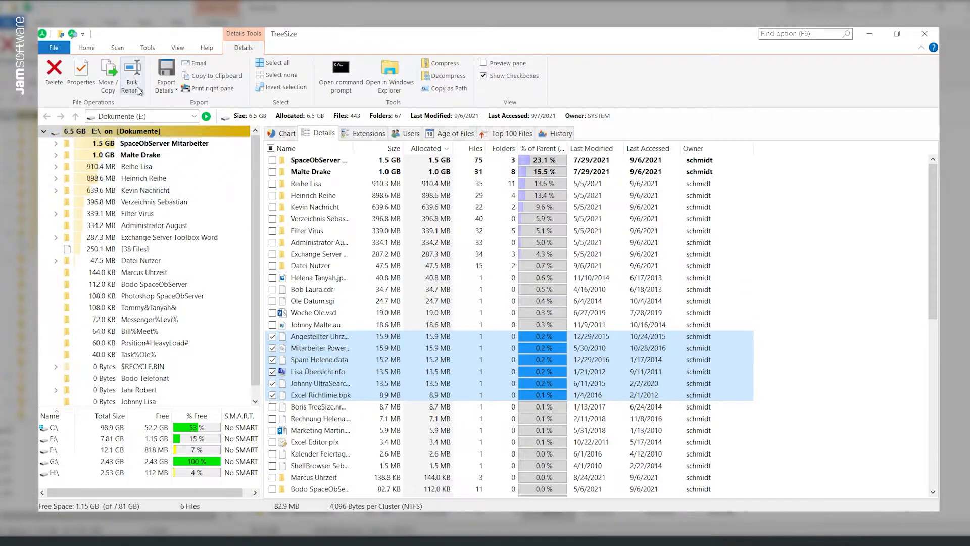
Open Bulk Rename for the six ticked files and try the Insert and Serialize rule types
left_click(131, 68)
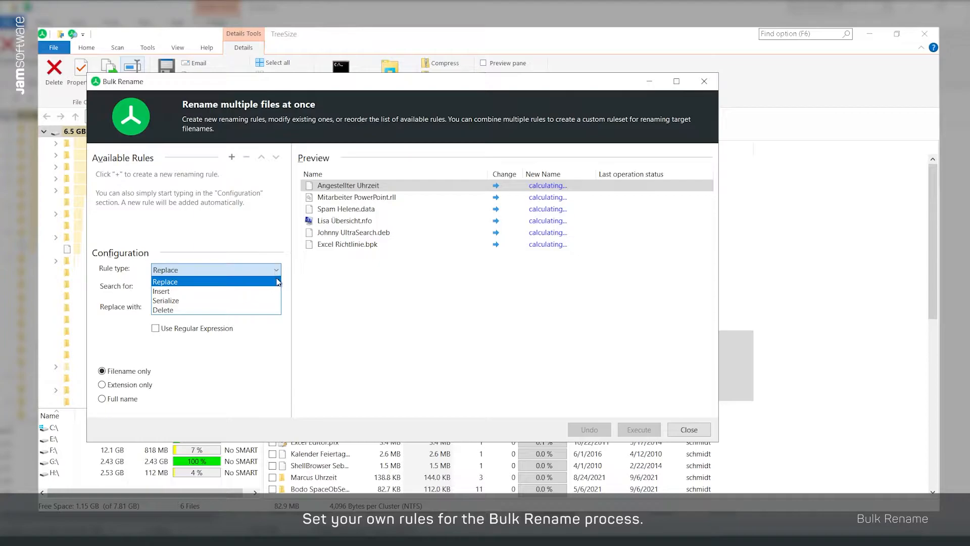
left_click(161, 291)
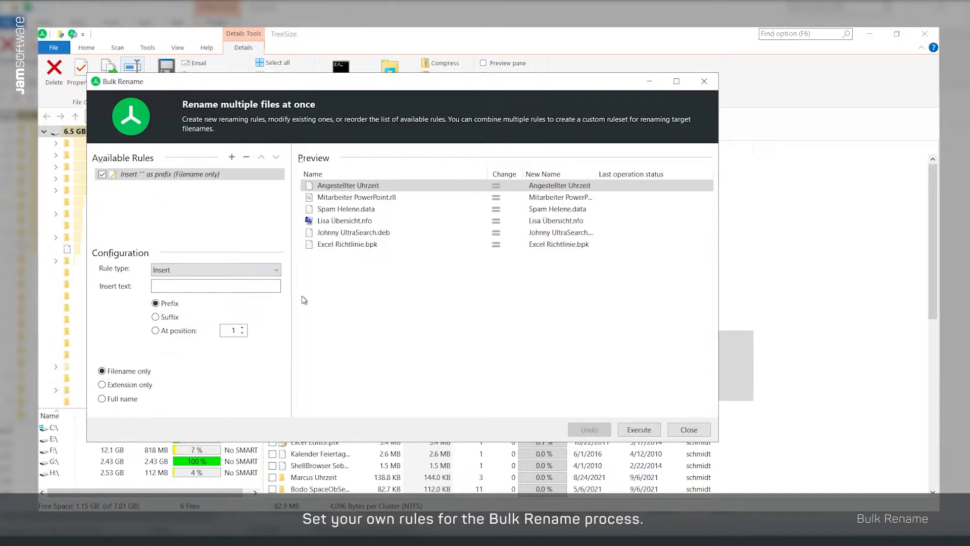
mouse_move(288, 282)
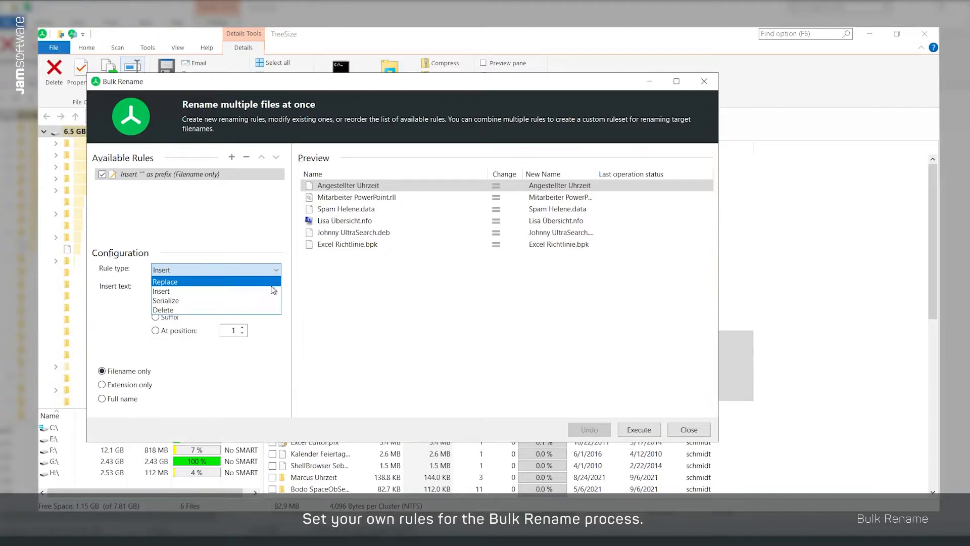
left_click(166, 300)
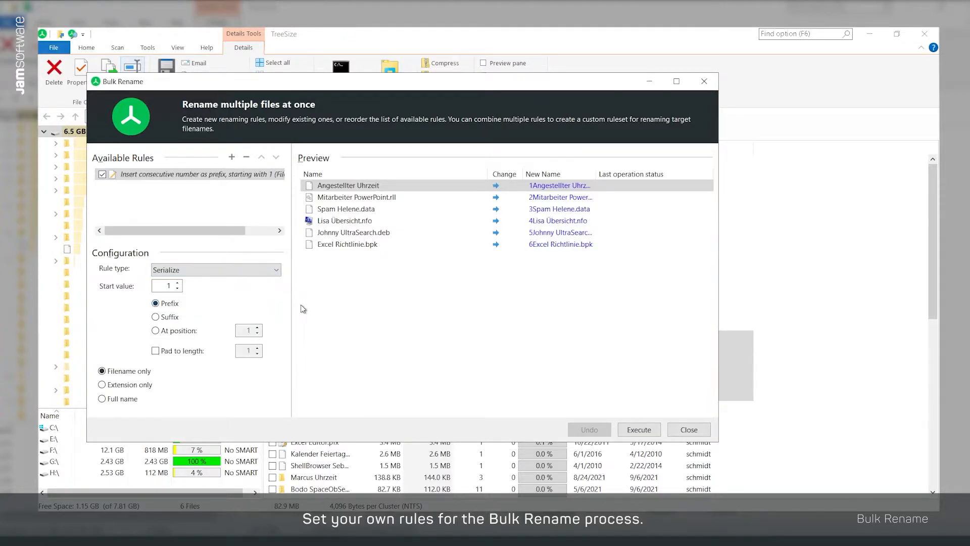
mouse_move(312, 310)
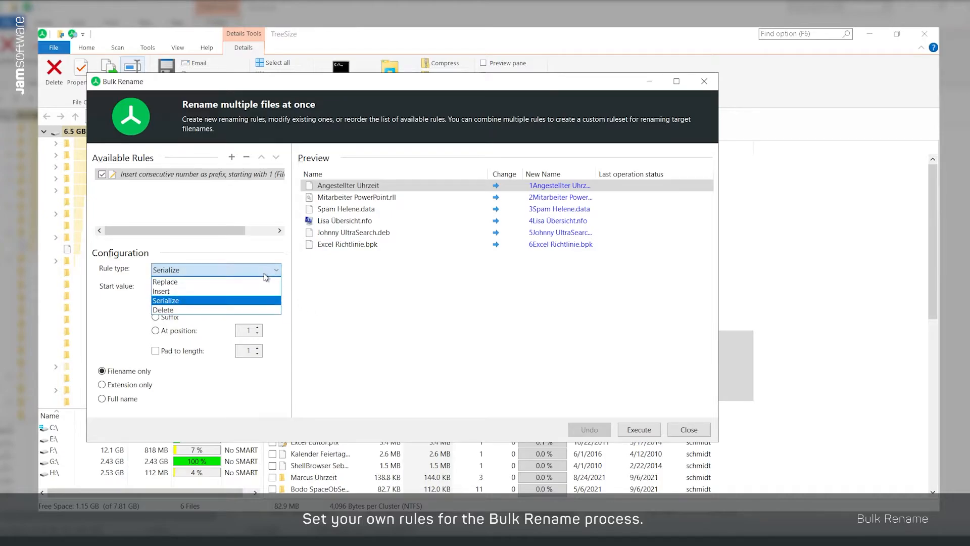
left_click(162, 309)
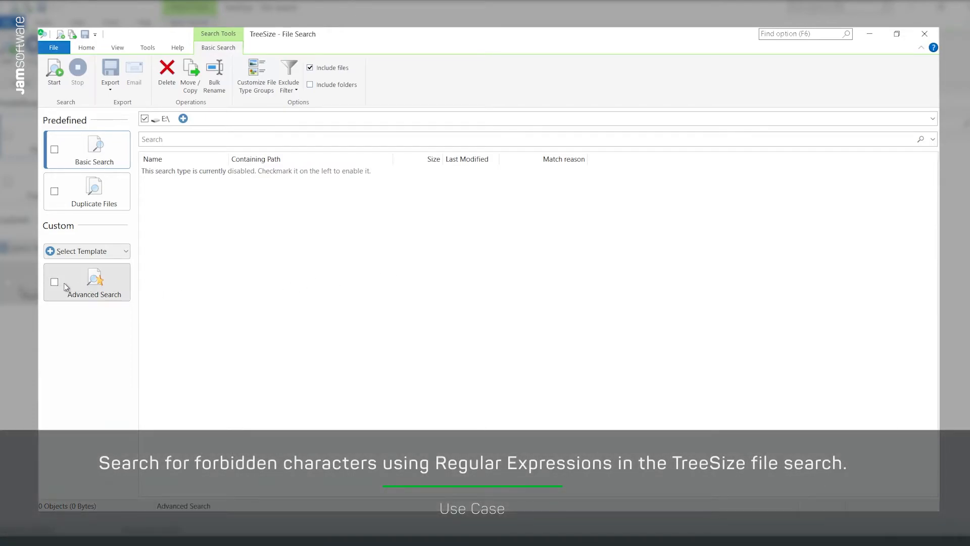
Run an Advanced Search on E: for names matching the regex [#%~&*?{}:<>/|]
left_click(54, 282)
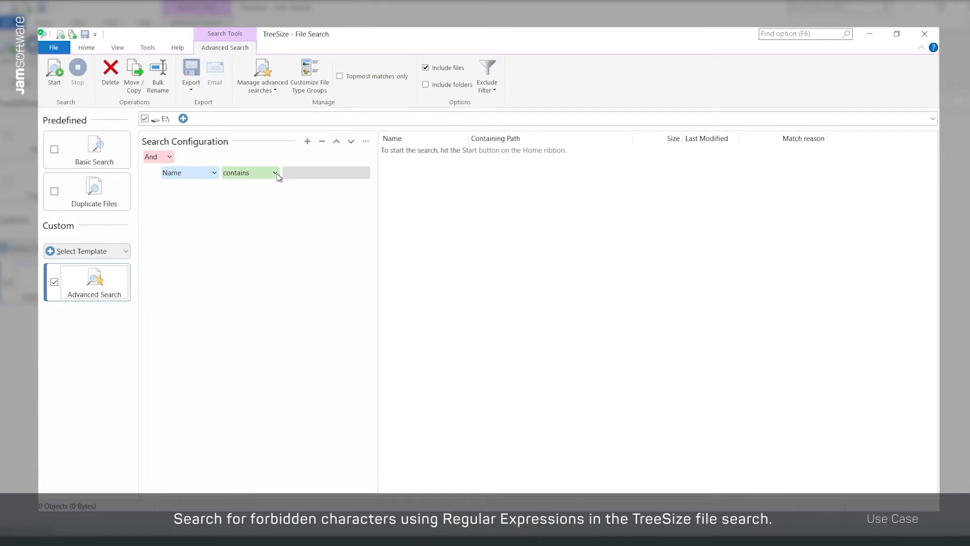
left_click(278, 172)
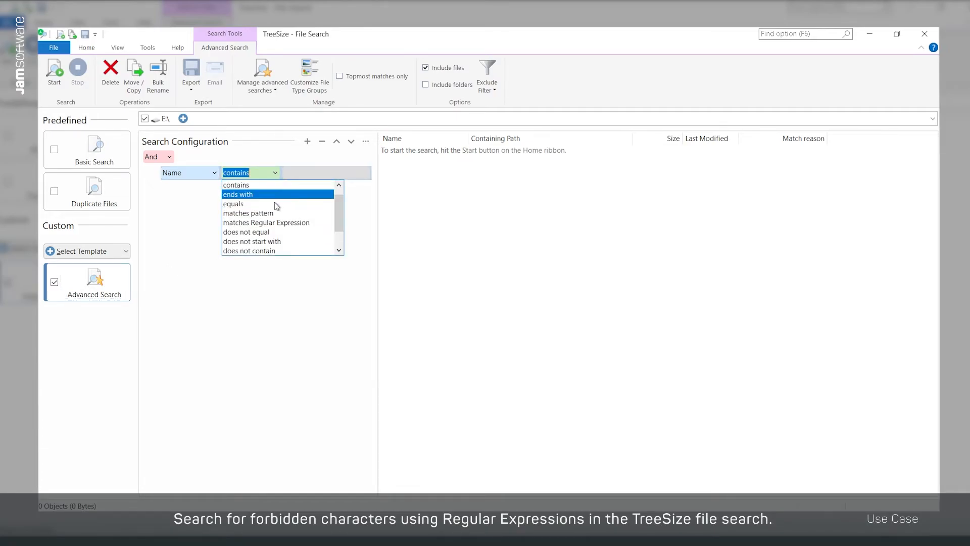
left_click(266, 222)
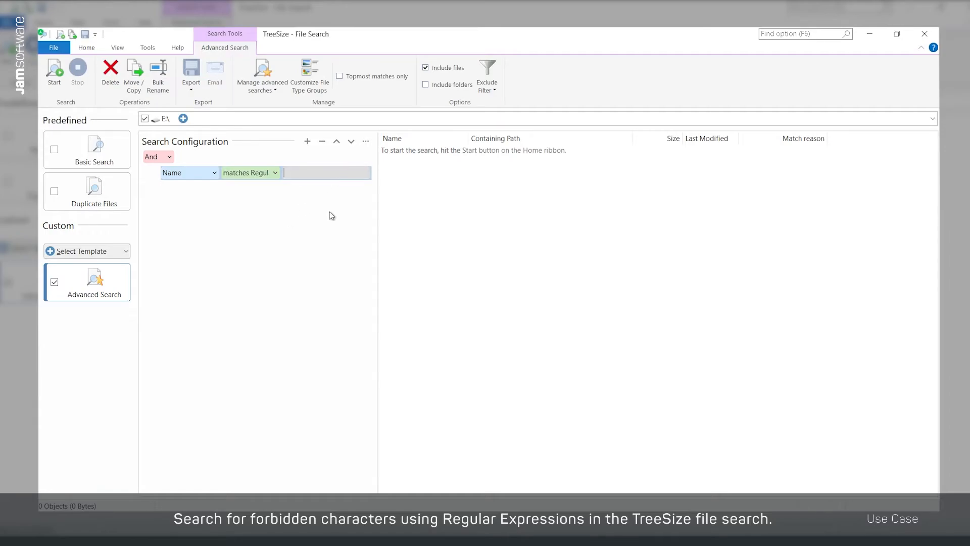
type("[#%~&*?{}:<>/|]")
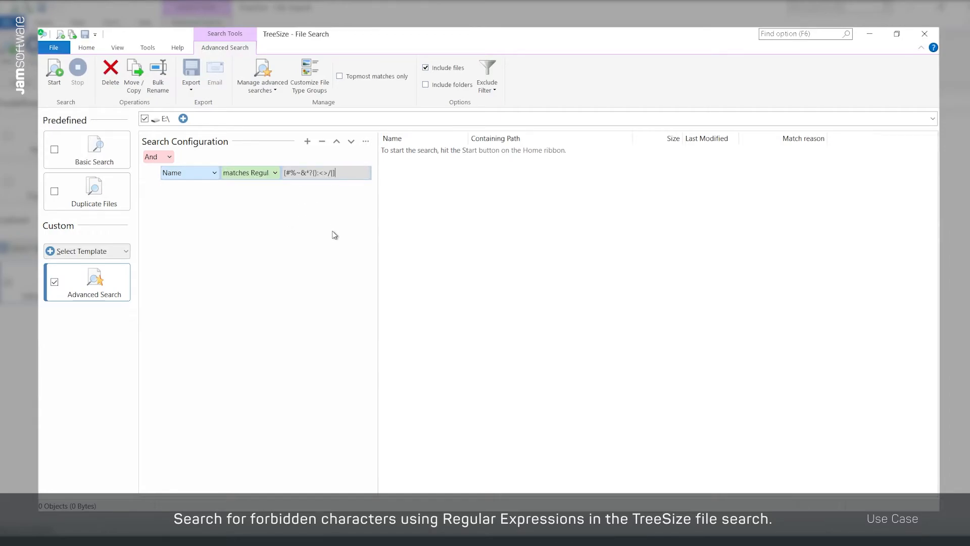
mouse_move(326, 232)
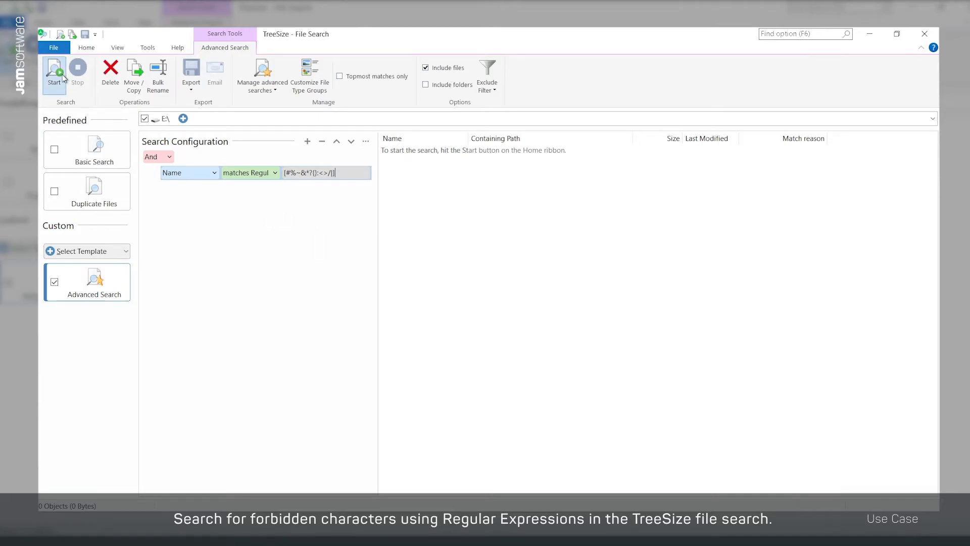
left_click(53, 69)
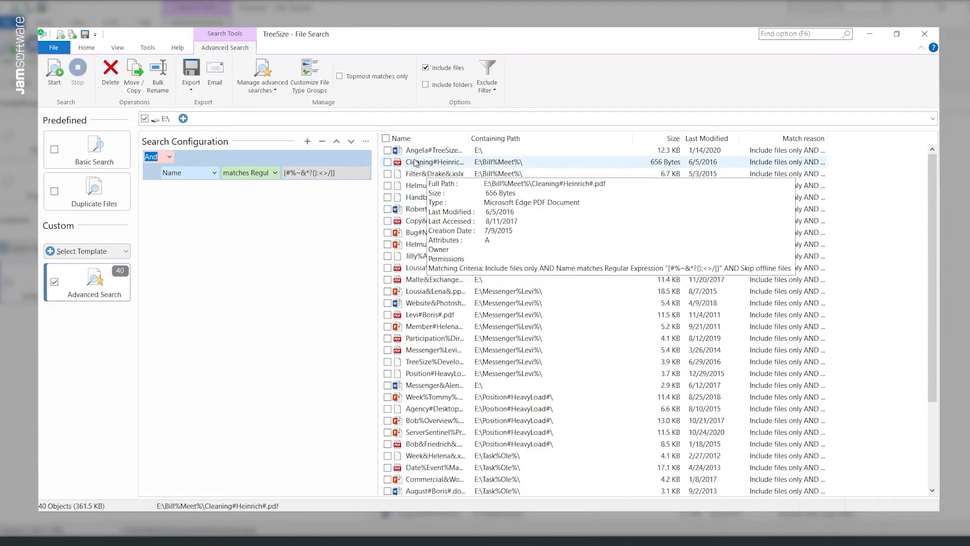
Check all 40 found files and open Bulk Rename for them
left_click(387, 138)
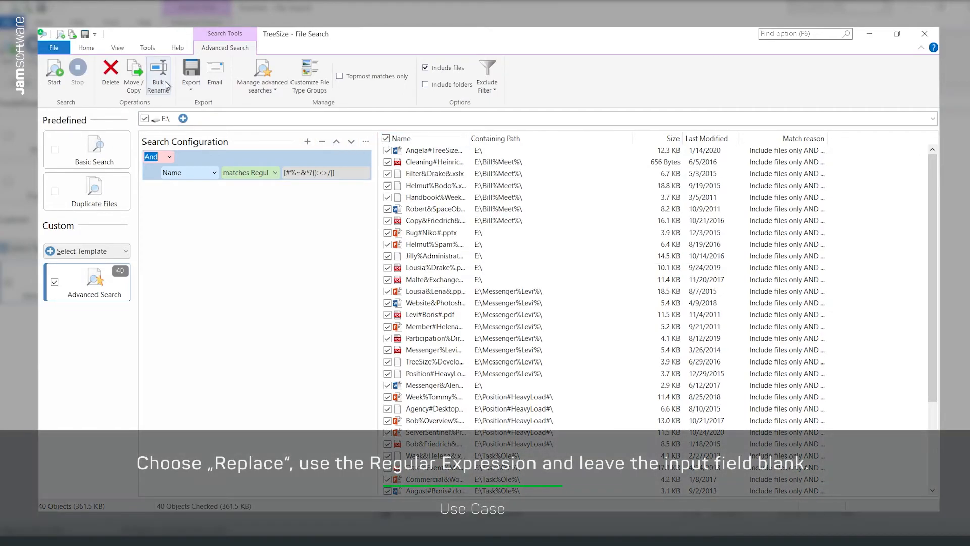
left_click(157, 73)
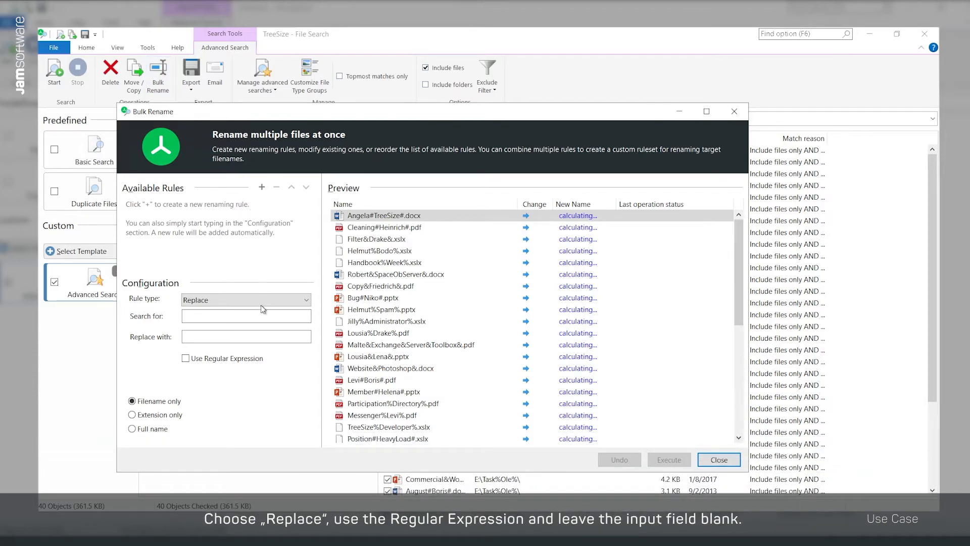
Replace characters matching regex [#%~&*?{}:<>/\] with blanks in all 40 file names
left_click(186, 358)
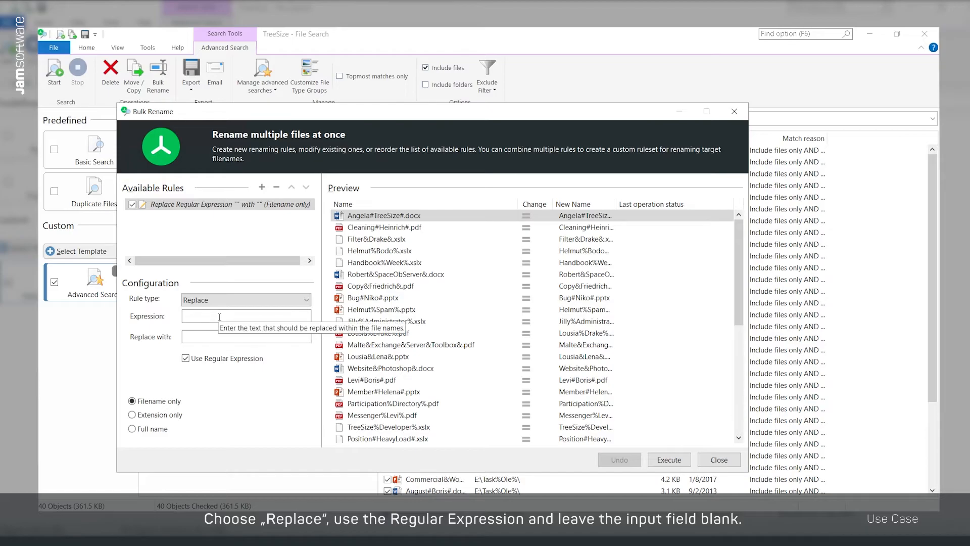
type("[#%~&*?{}:<>/\\]")
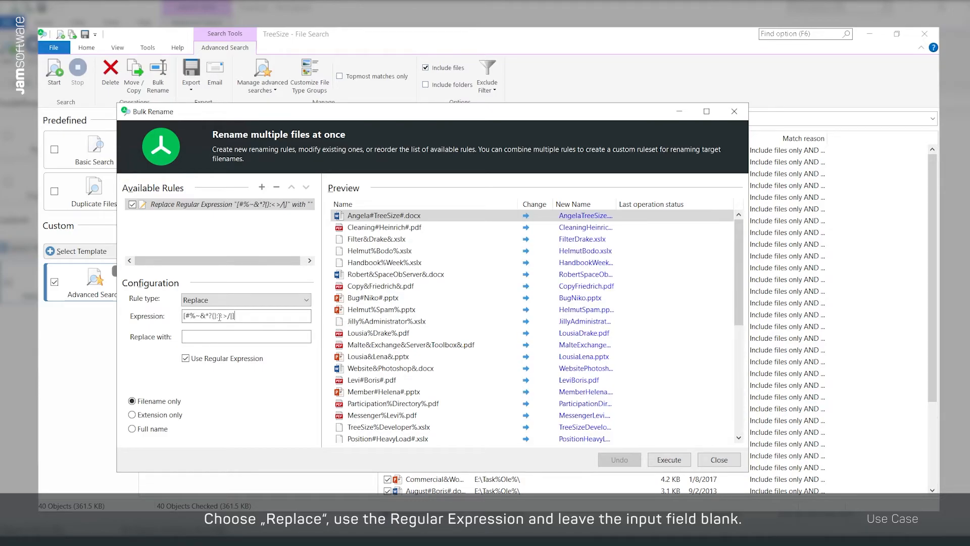
left_click(243, 336)
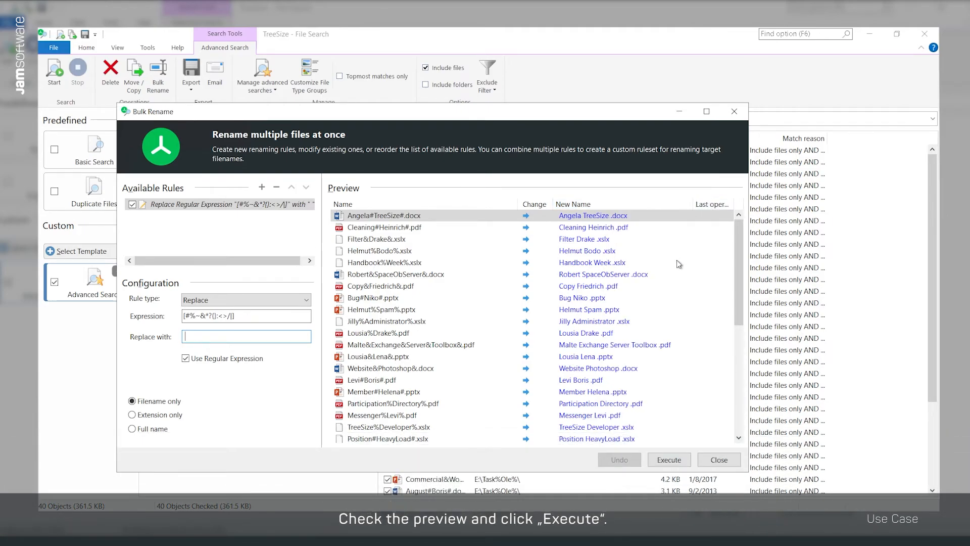
left_click(669, 459)
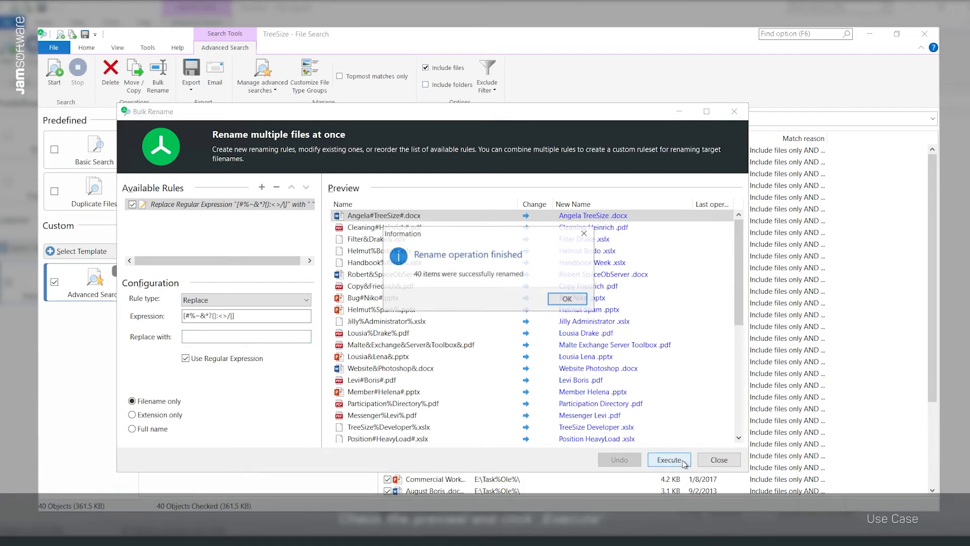